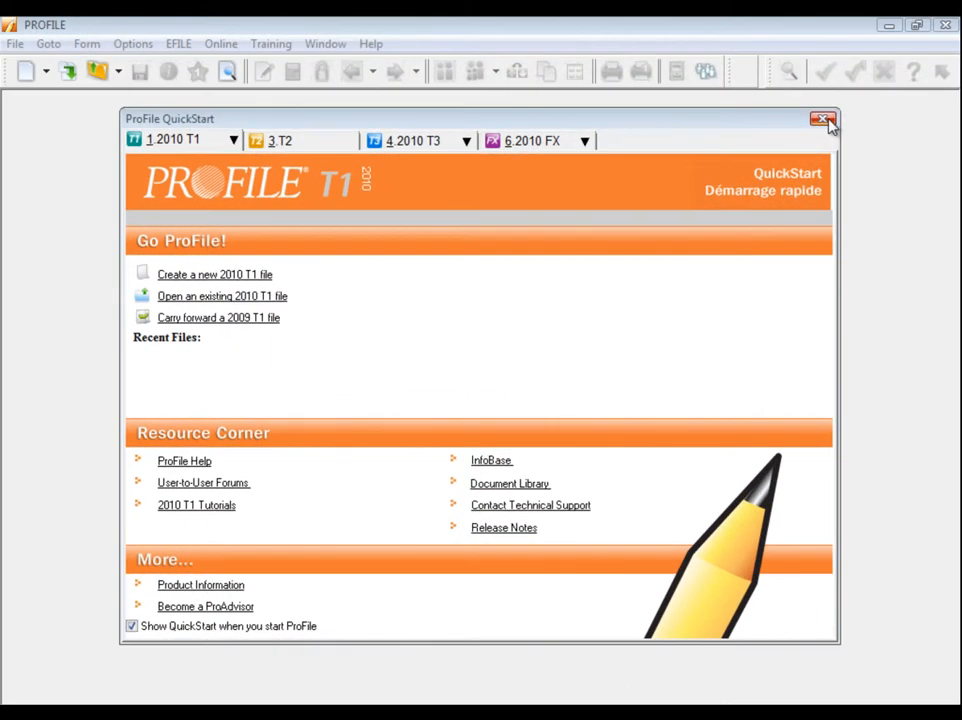
mouse_move(822, 120)
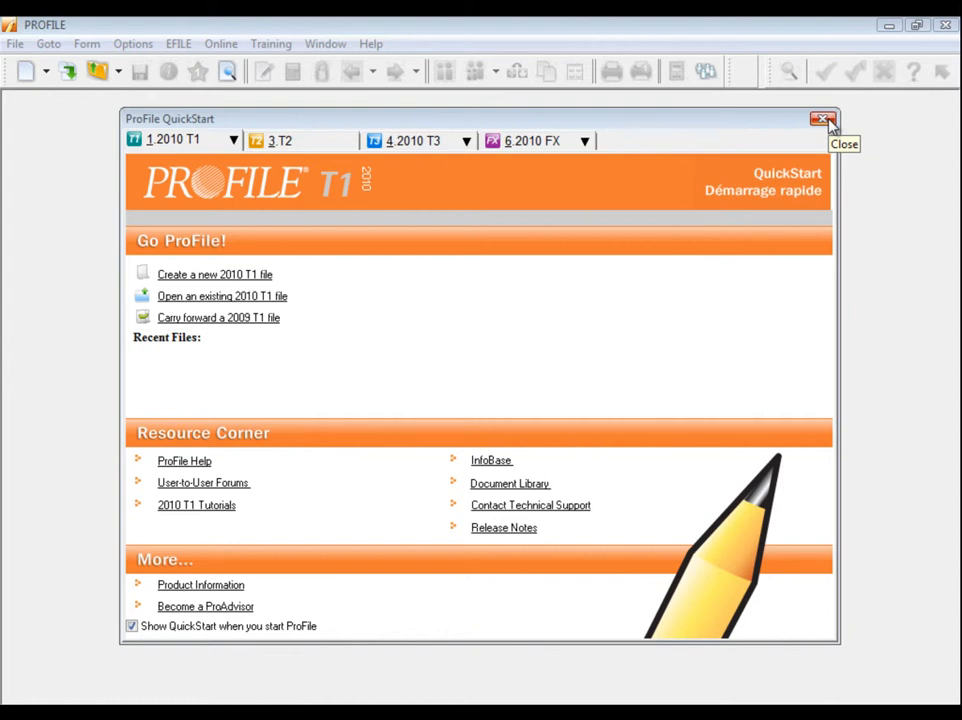
Close QuickStart and select all 22 client files in the Client Explorer.
left_click(822, 119)
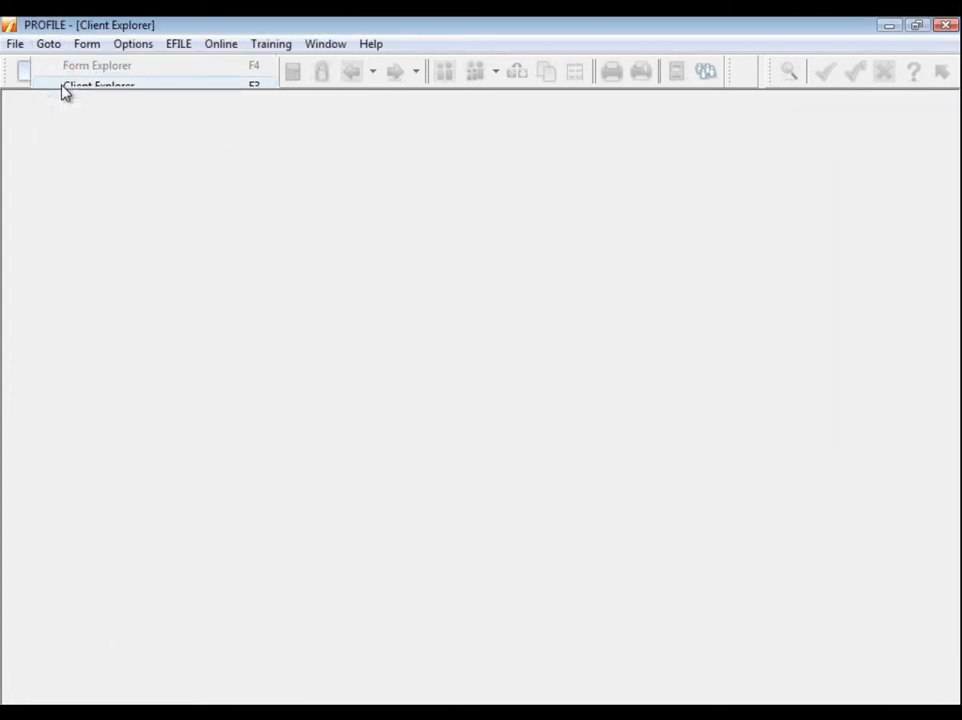
left_click(98, 84)
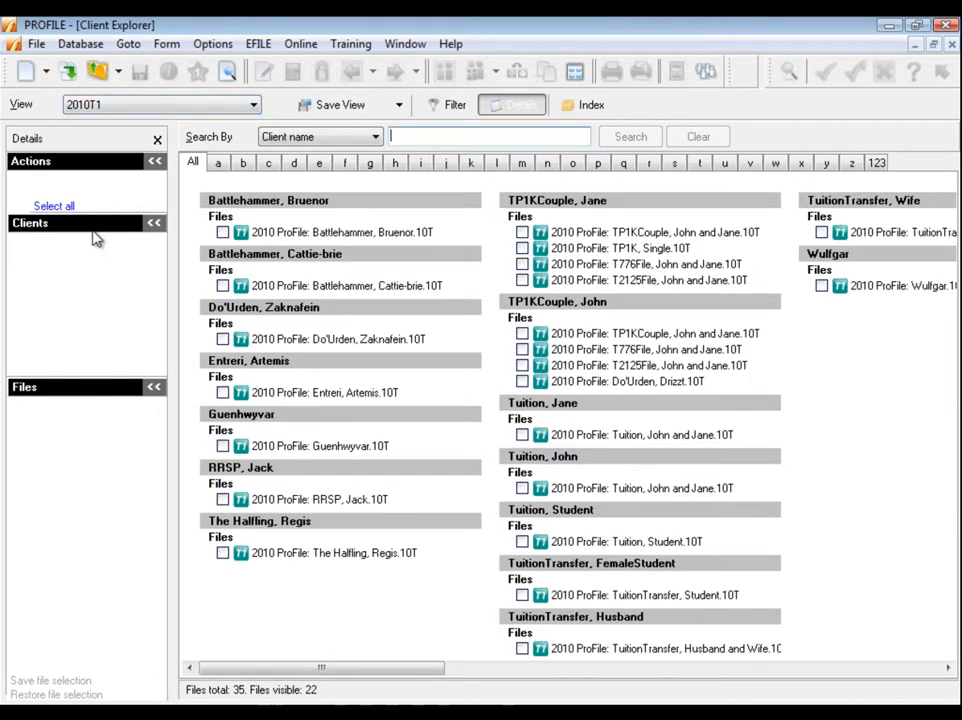
left_click(54, 205)
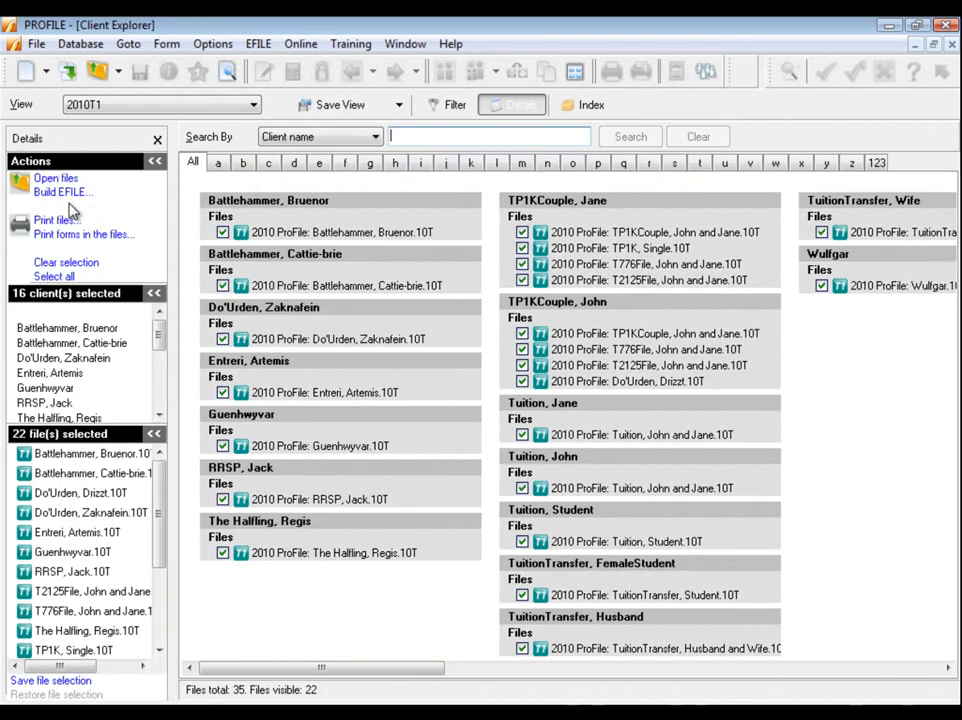
Start a Database print report for the marked files and bring up its Options.
left_click(80, 43)
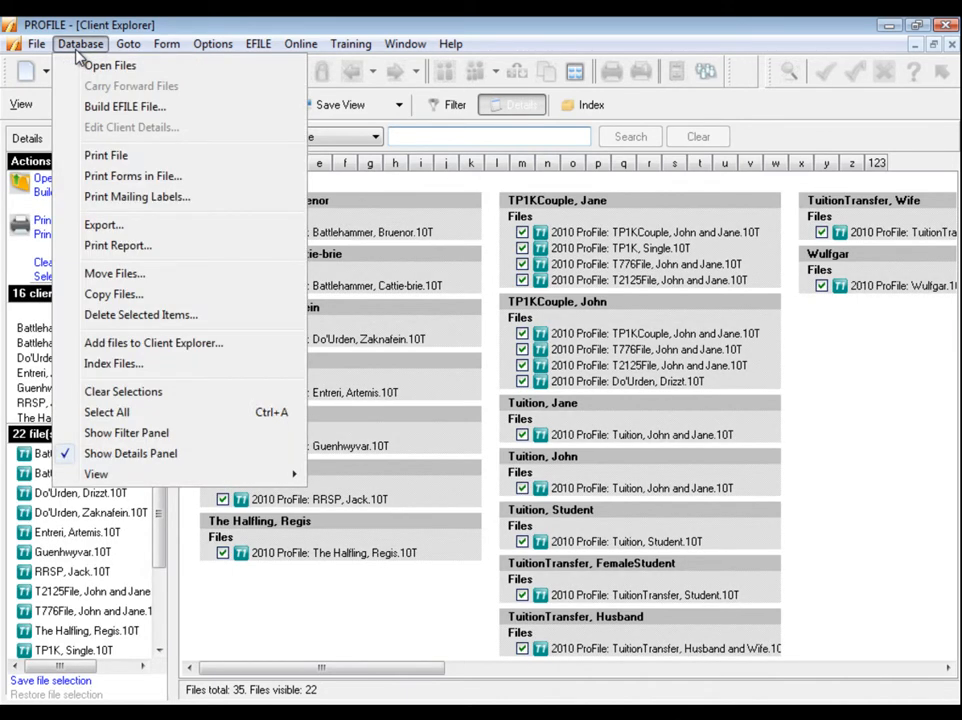
left_click(117, 245)
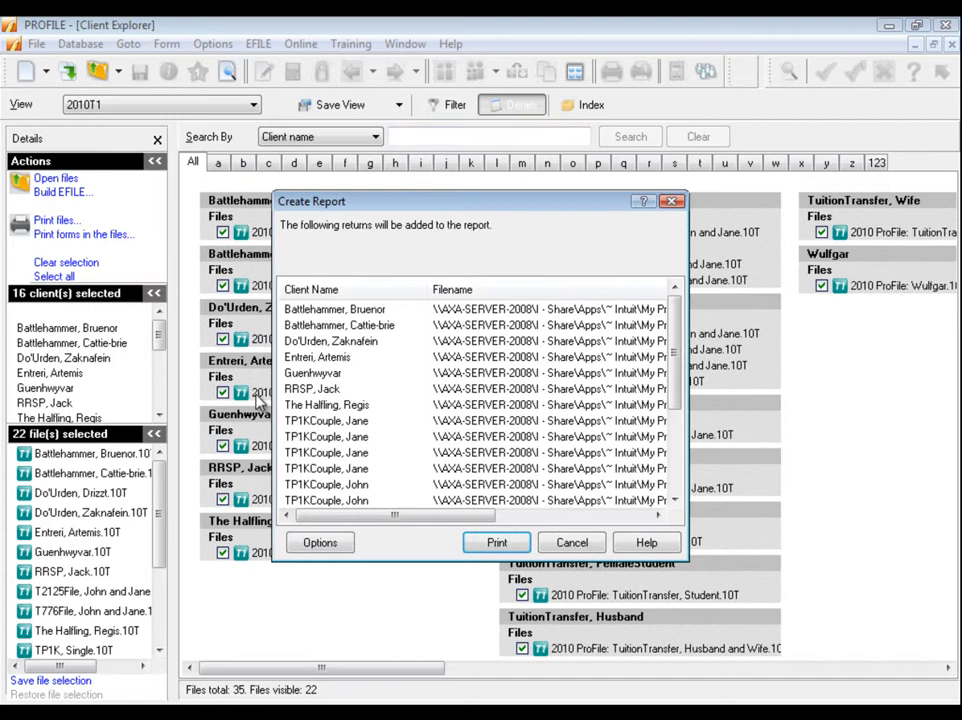
left_click(320, 542)
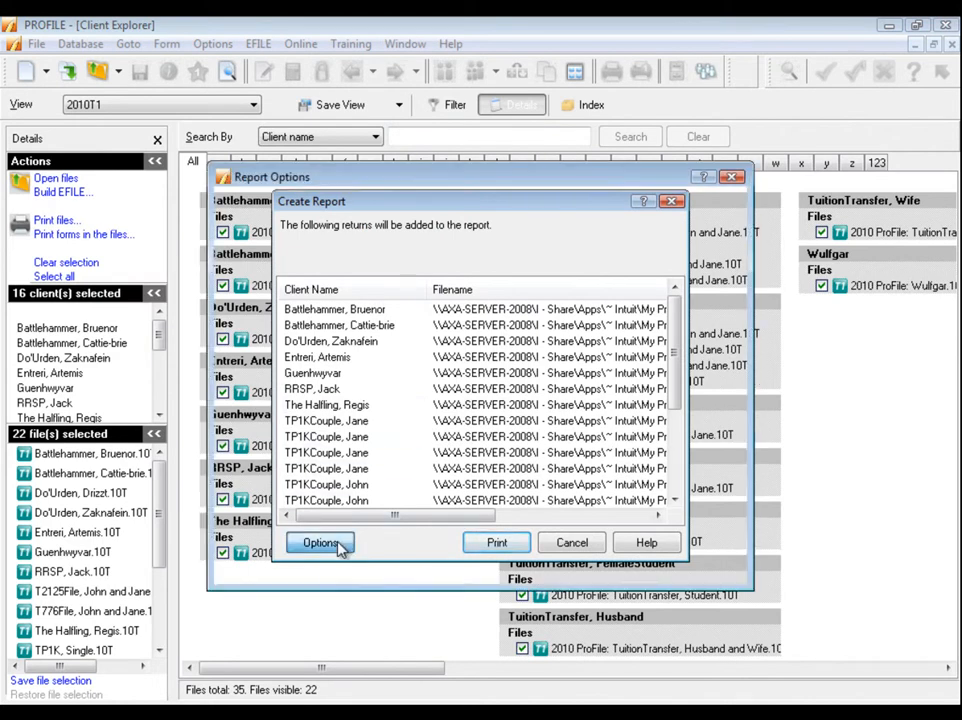
left_click(320, 542)
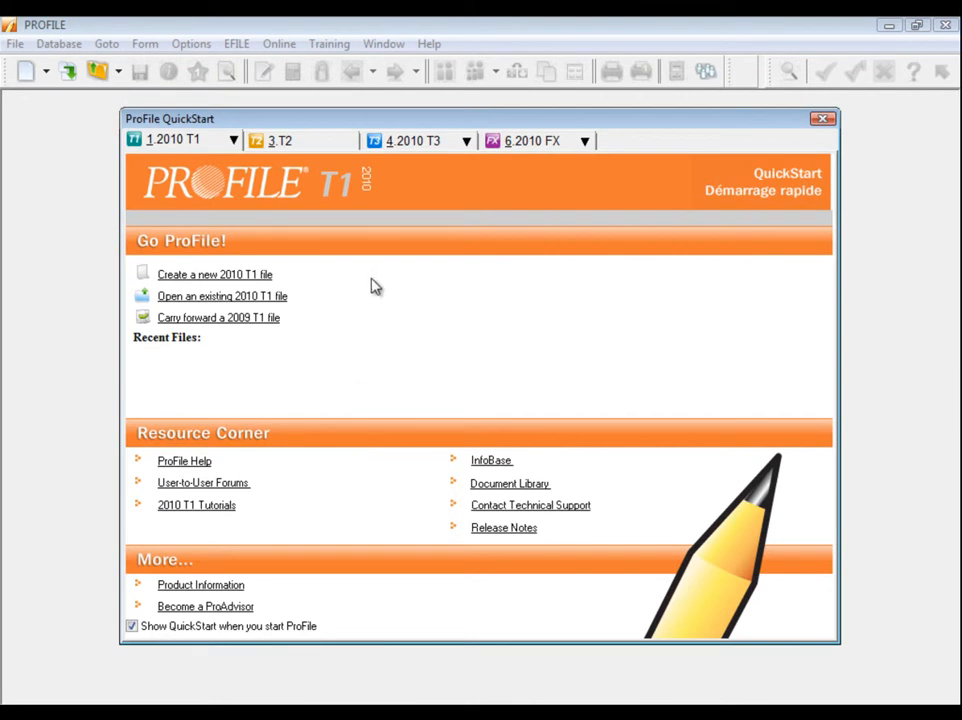
Open Database > Report, mark every client file, and bring up the report Options.
left_click(58, 43)
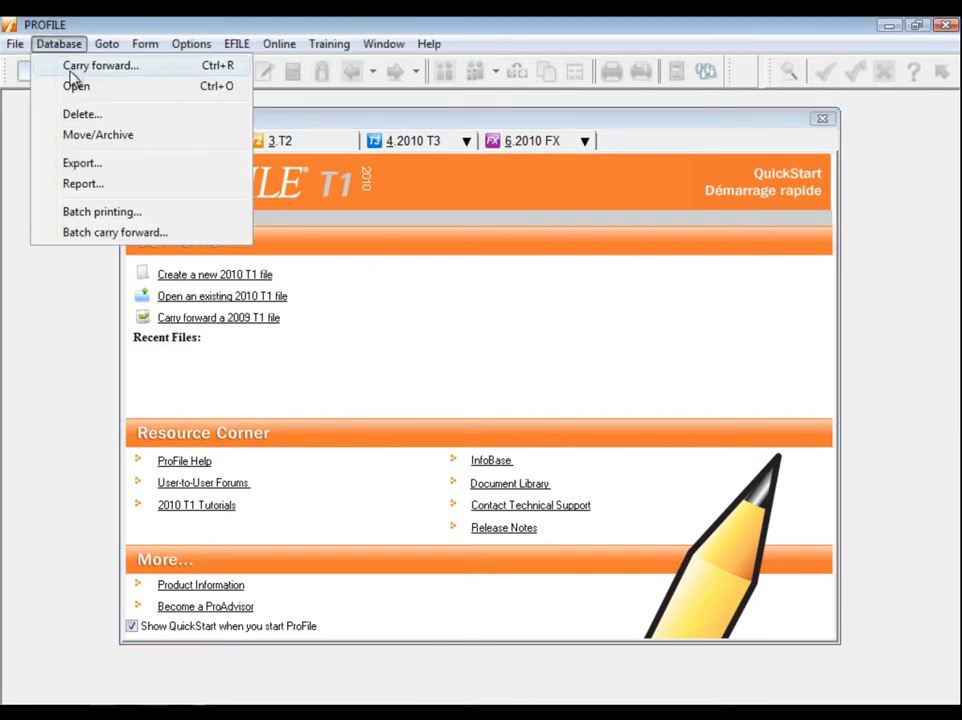
left_click(83, 183)
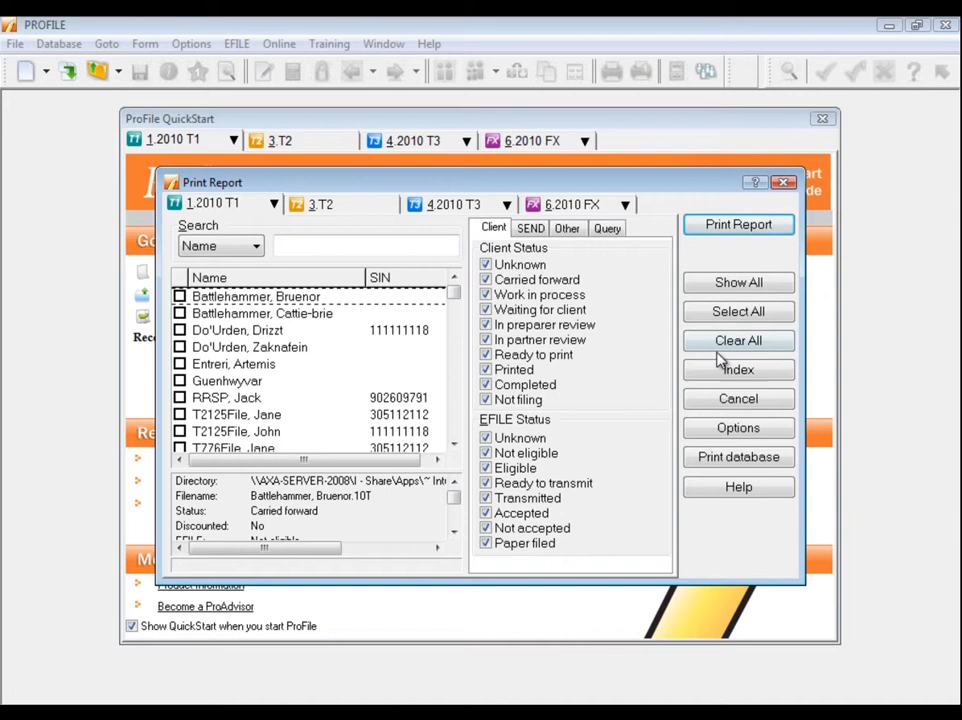
left_click(738, 311)
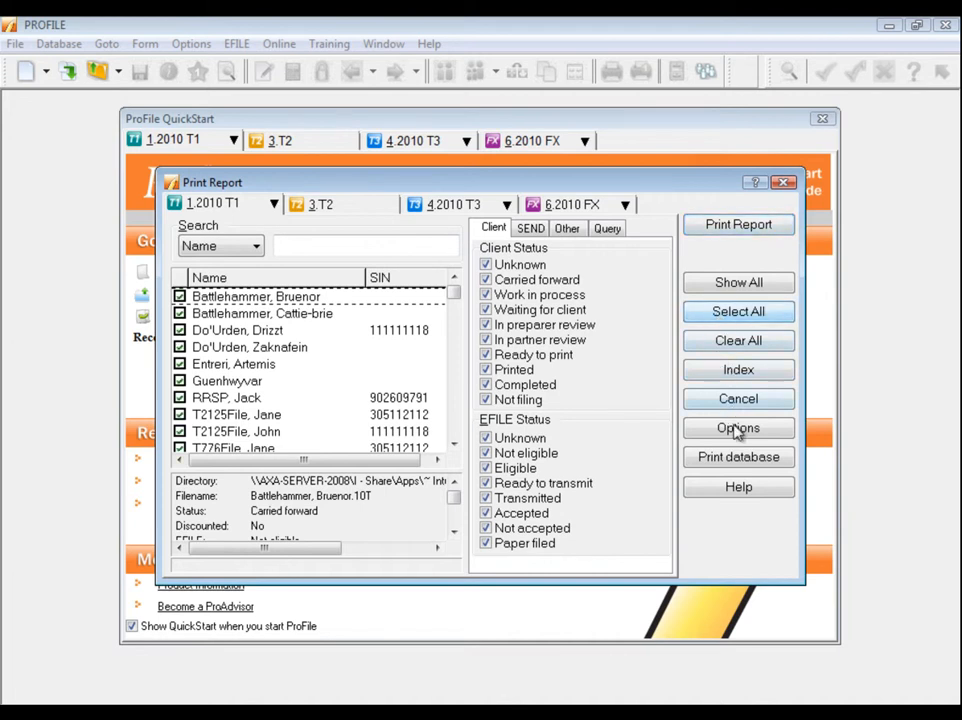
left_click(738, 428)
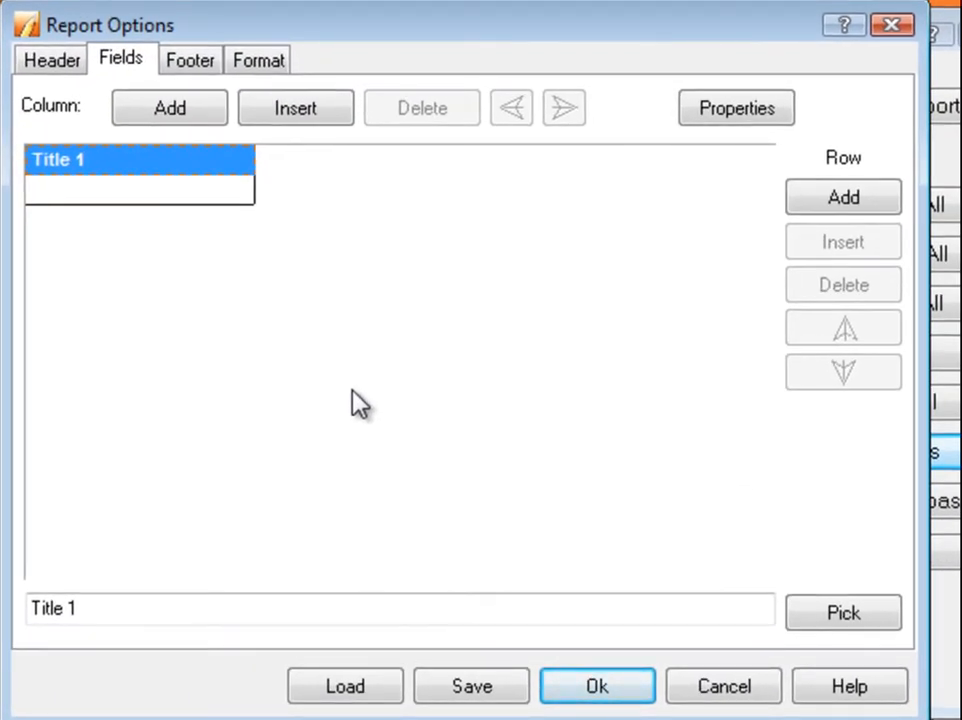
mouse_move(218, 205)
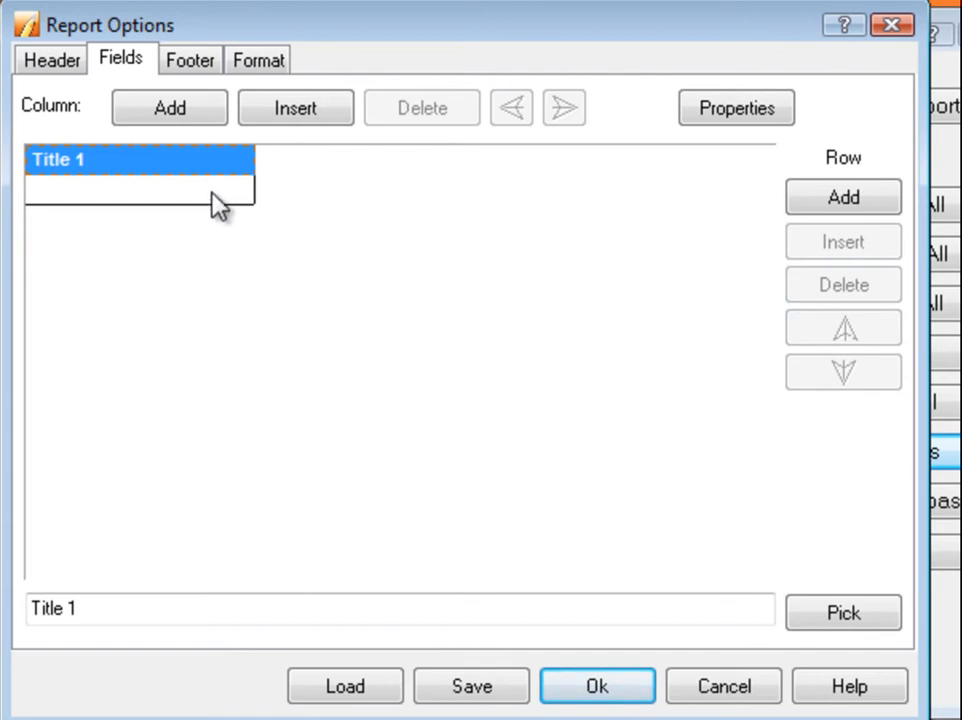
Title the first column 'Last Name', fill it with ClientLastName, and add a second column.
left_click(140, 188)
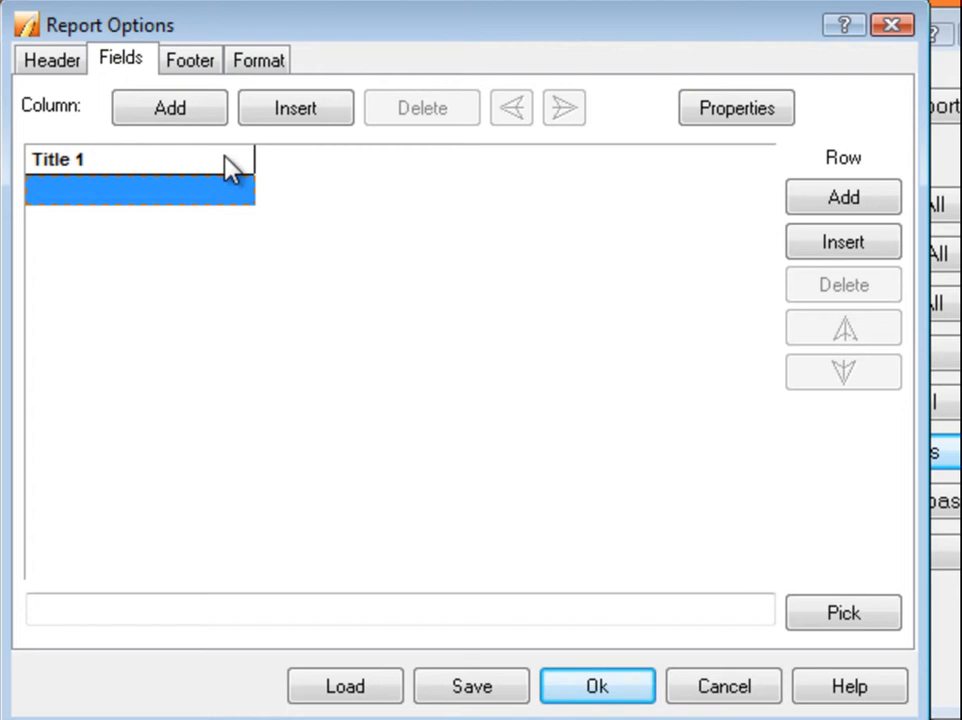
left_click(140, 159)
type("Last Name")
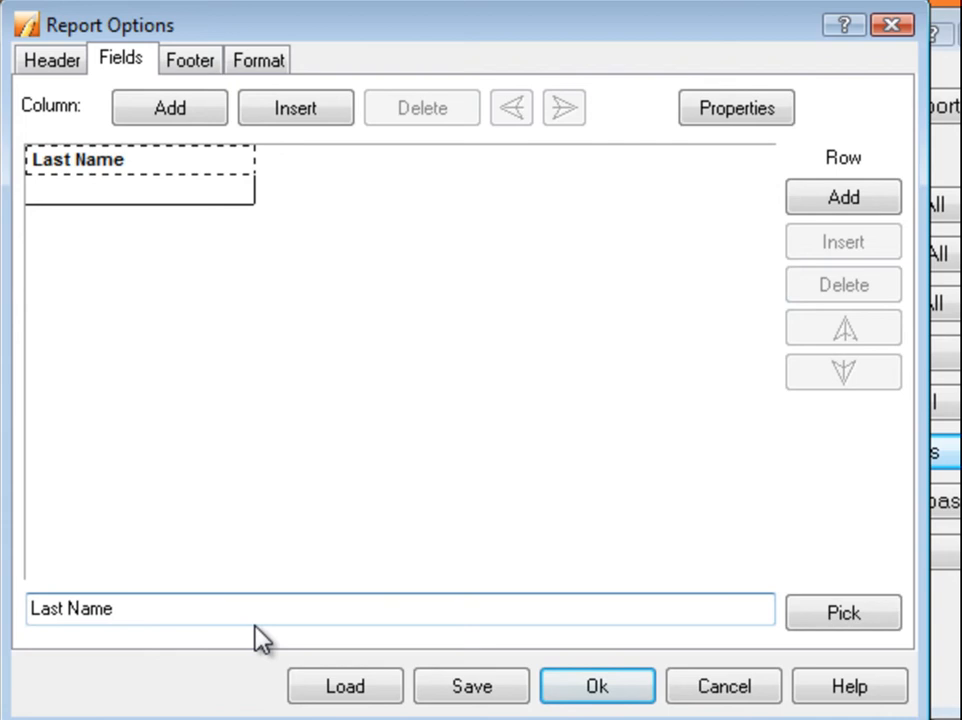
left_click(140, 190)
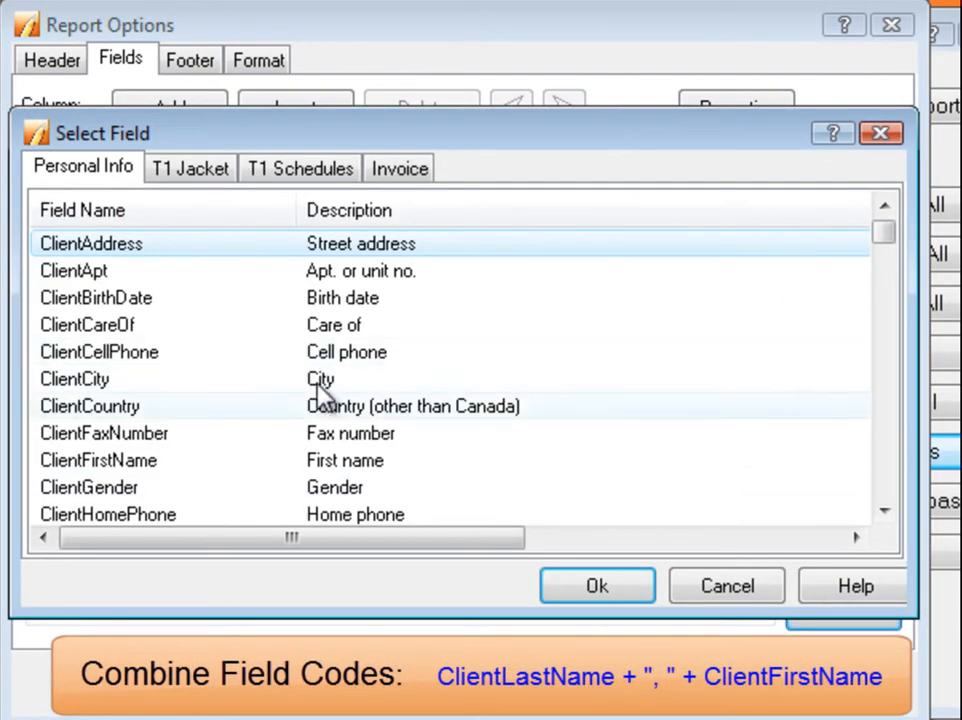
left_click(884, 510)
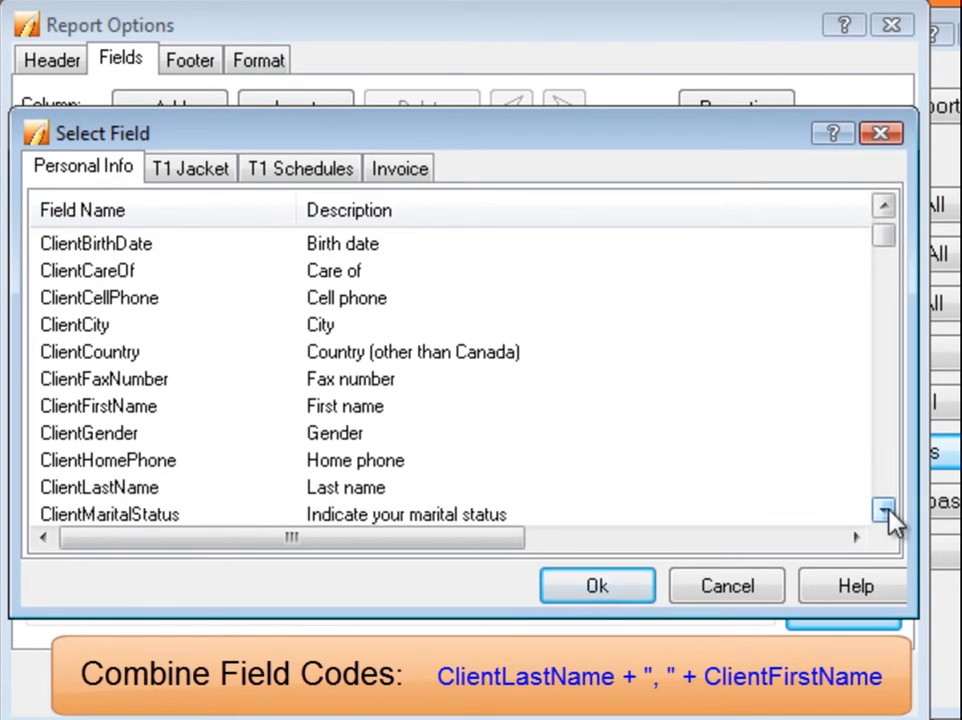
left_click(99, 487)
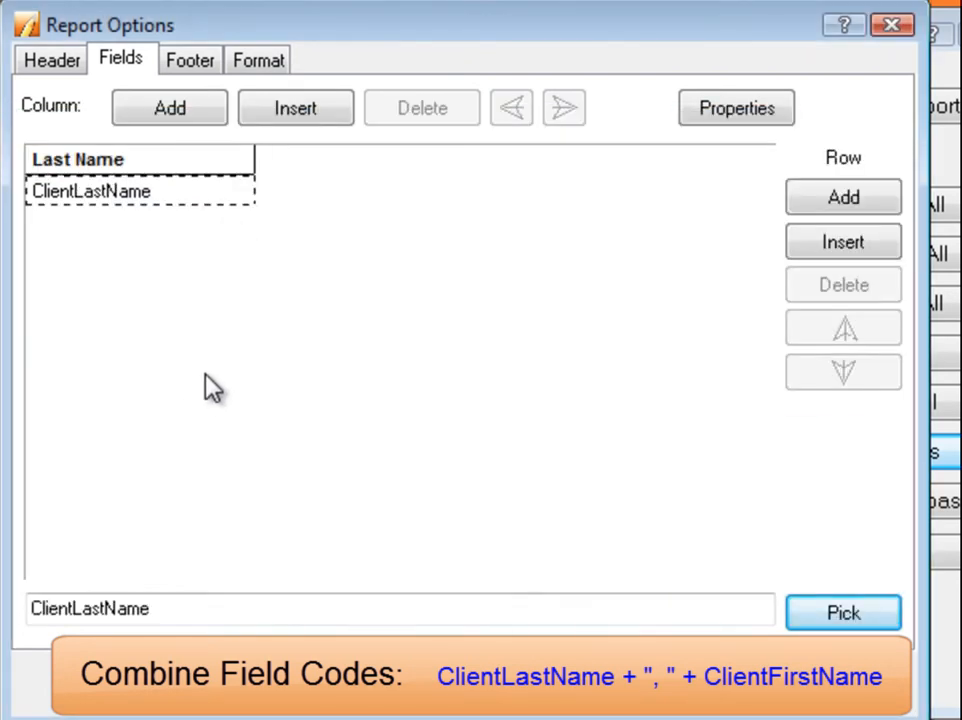
left_click(169, 107)
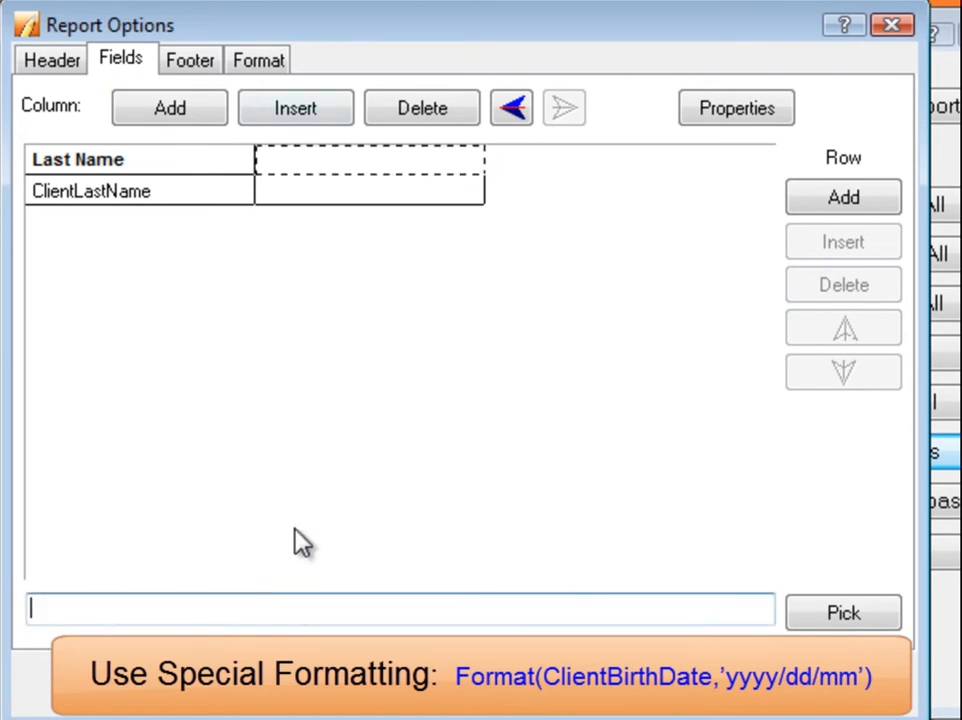
Insert an 'EFILE Status' column after Telephone using the EfileStatus field code.
left_click(843, 612)
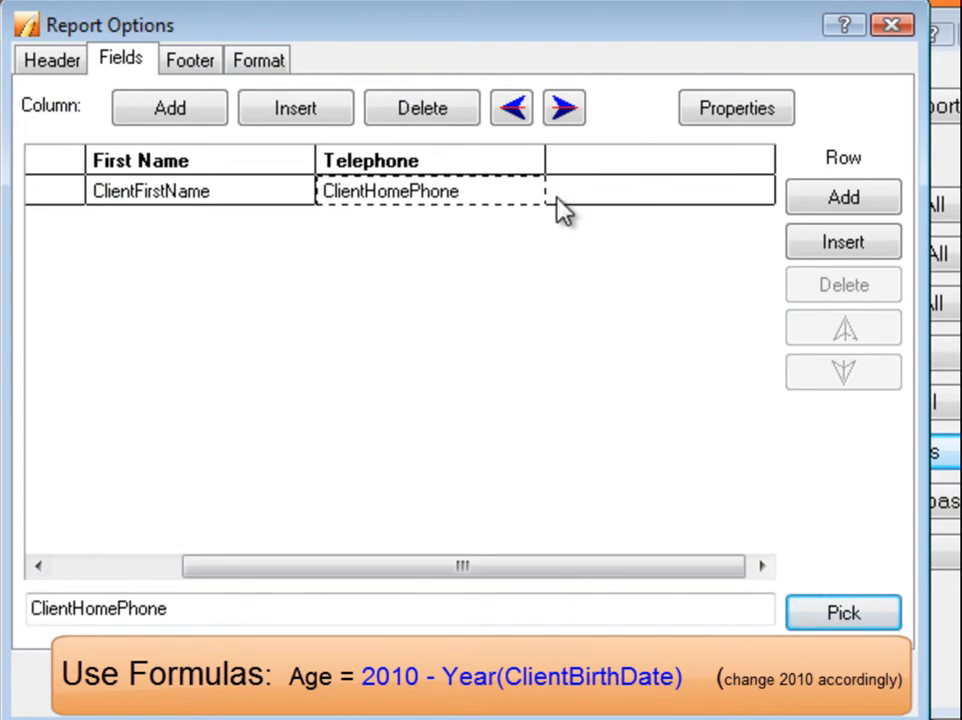
left_click(564, 107)
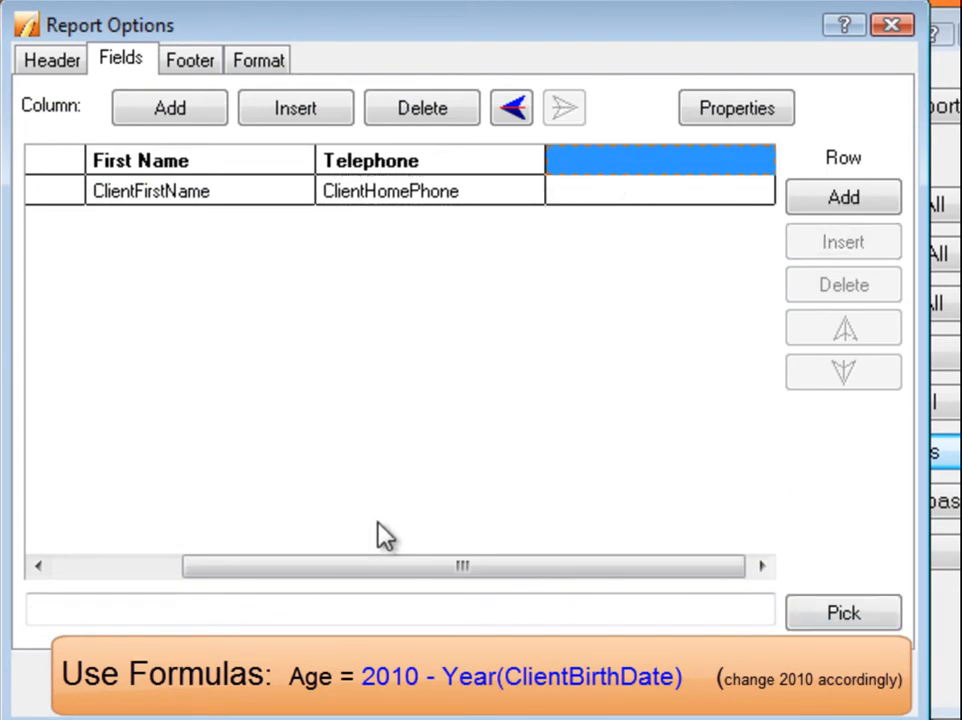
type("EFILE Status")
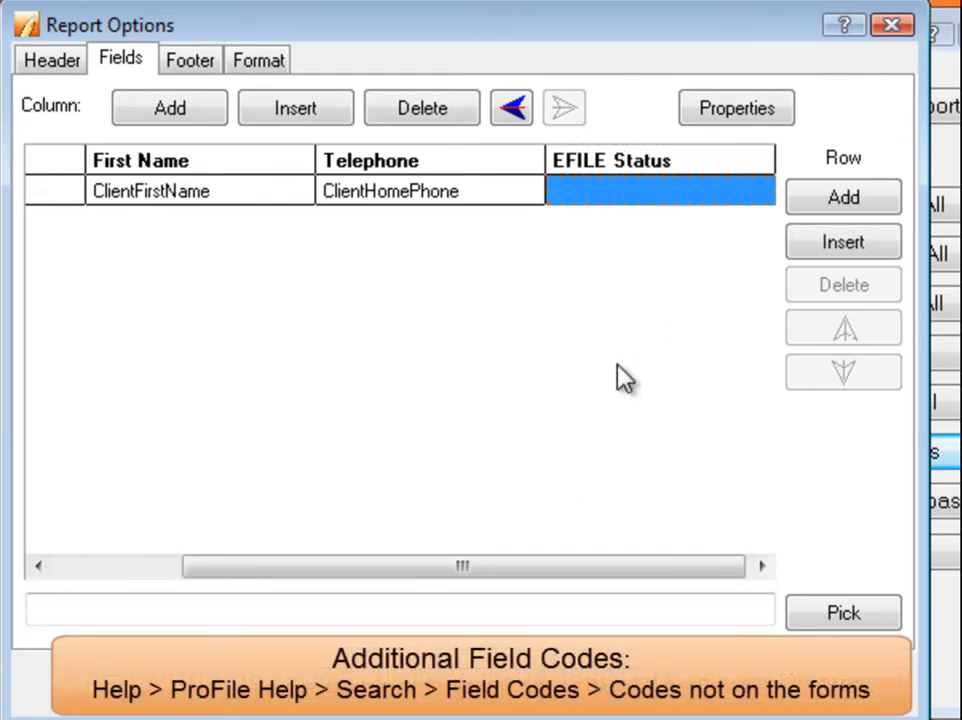
left_click(270, 609)
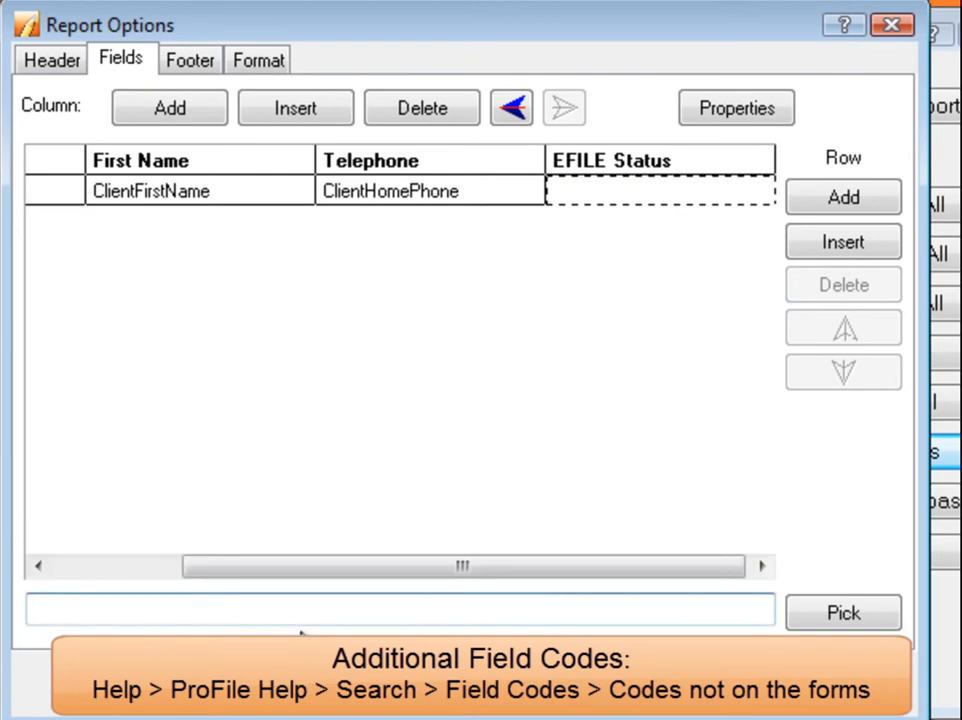
type("EfileStatus")
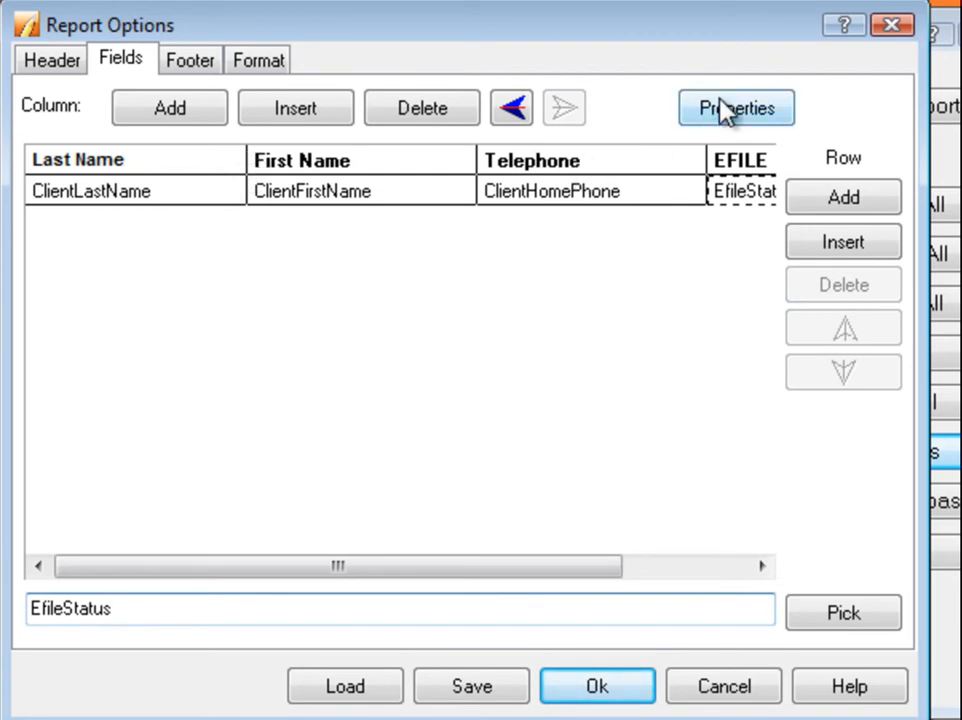
left_click(736, 107)
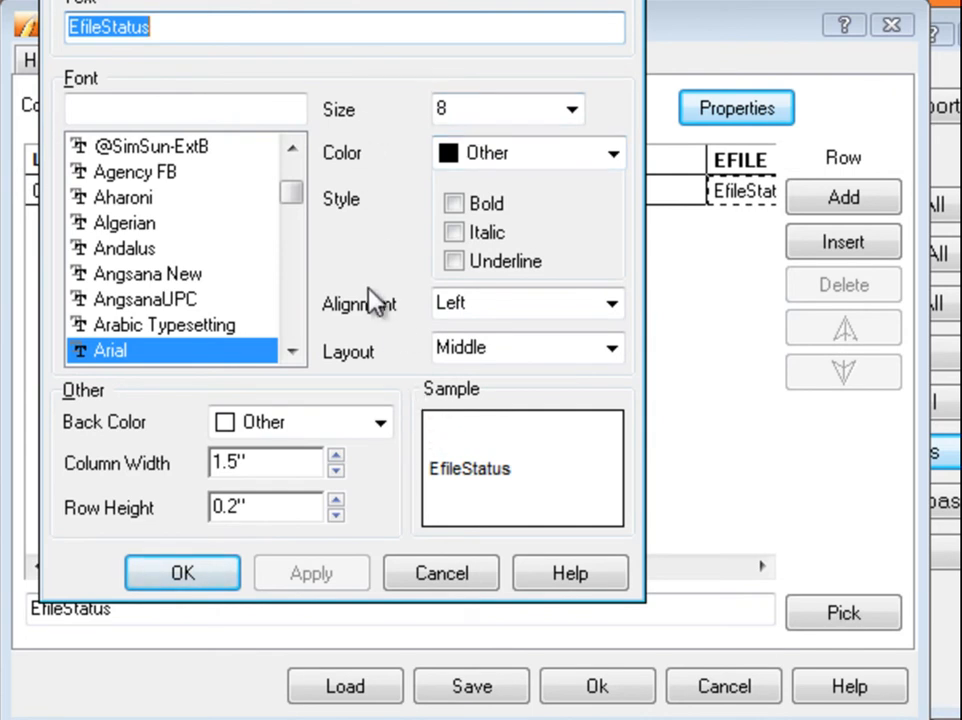
mouse_move(401, 468)
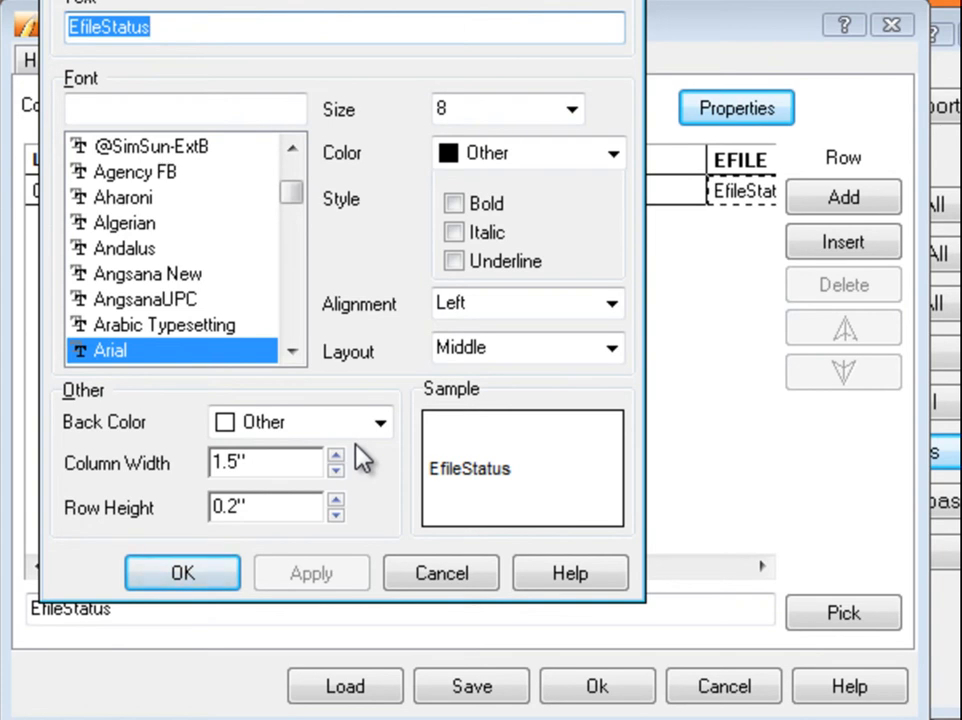
left_click(182, 572)
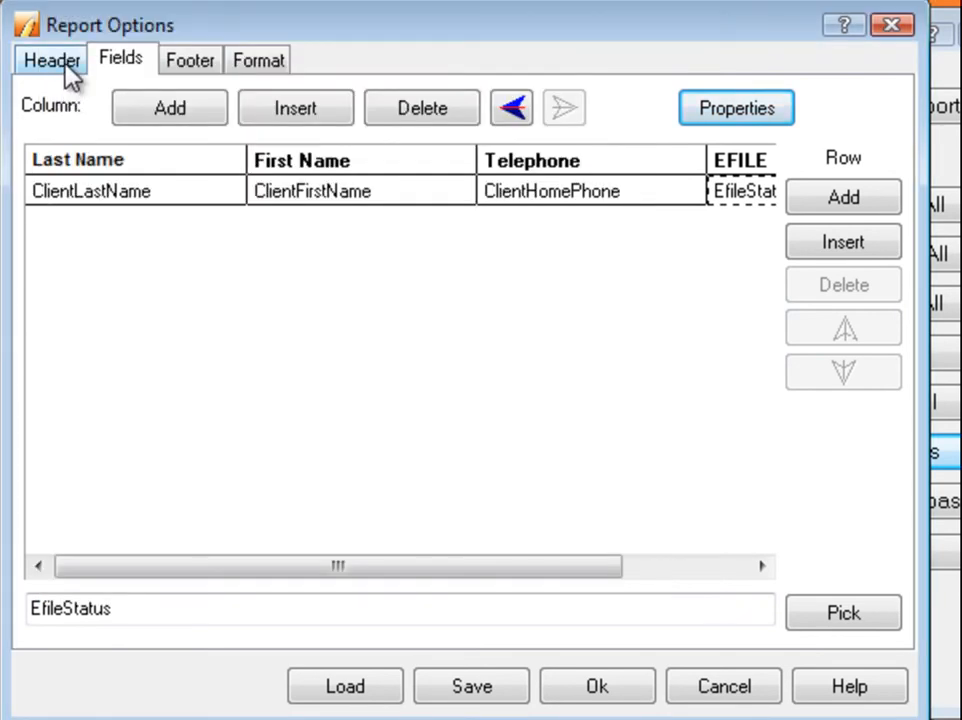
Paste 'EFILE Status Report' into the header, 14-point and centred, and check the footer.
left_click(51, 59)
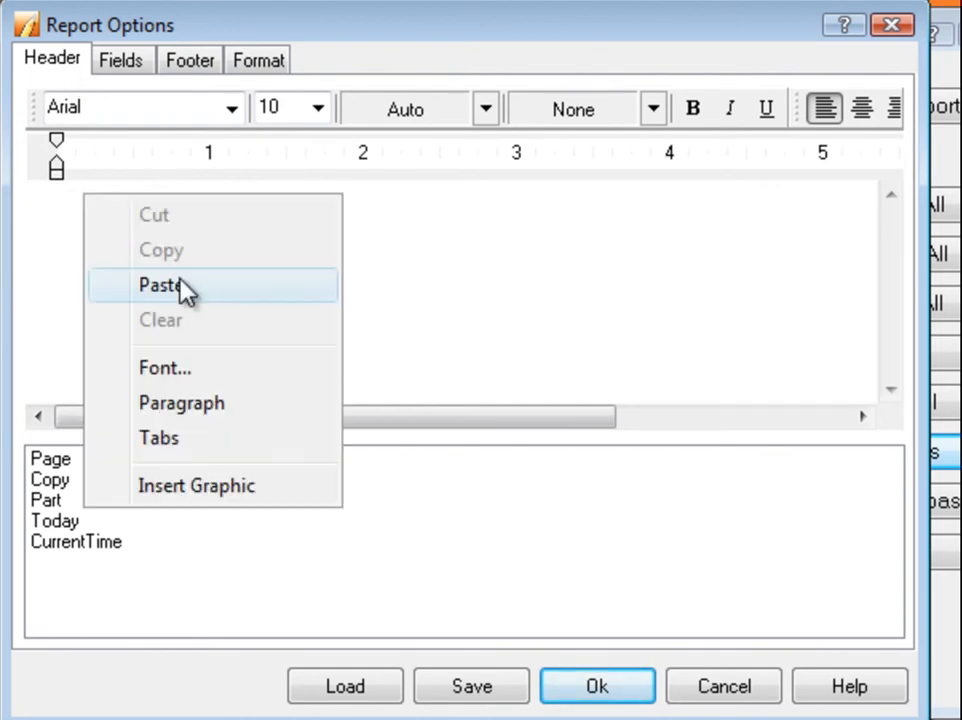
left_click(165, 285)
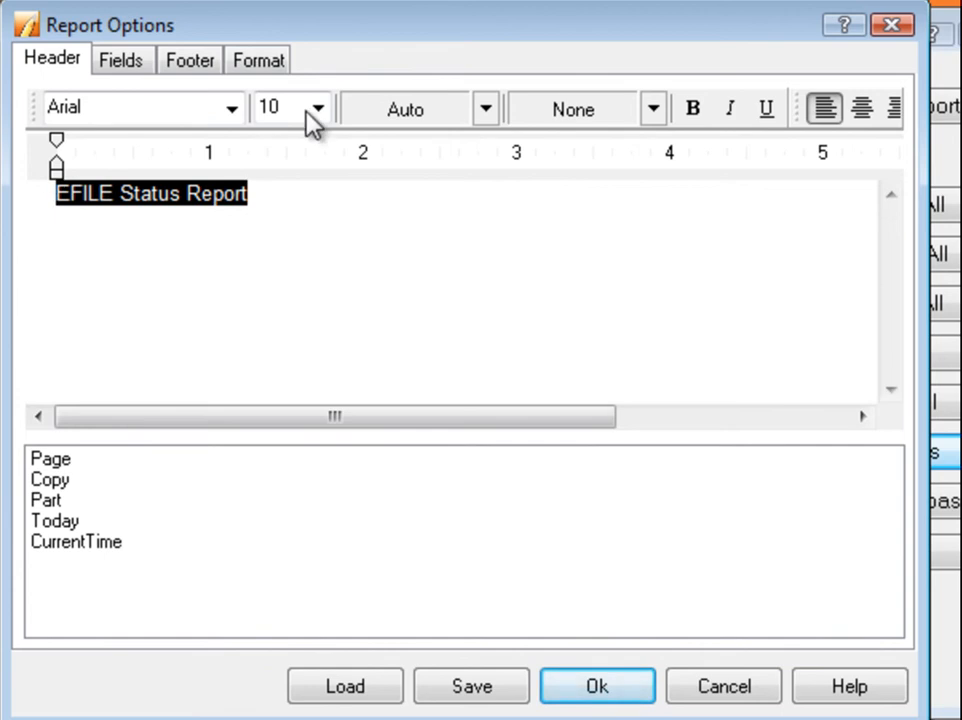
left_click(318, 107)
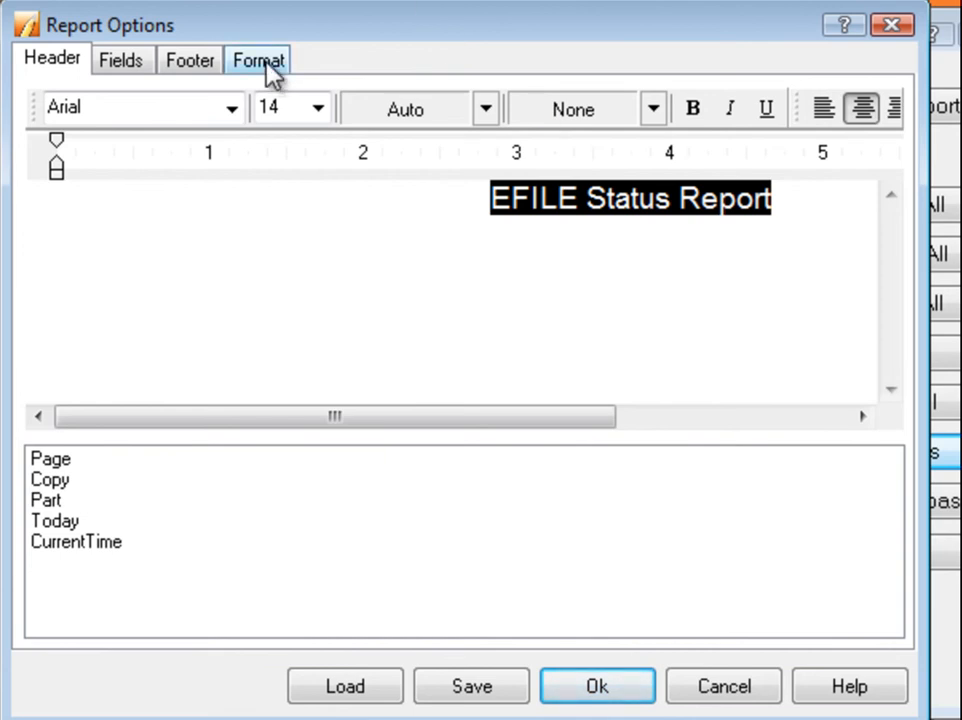
left_click(189, 60)
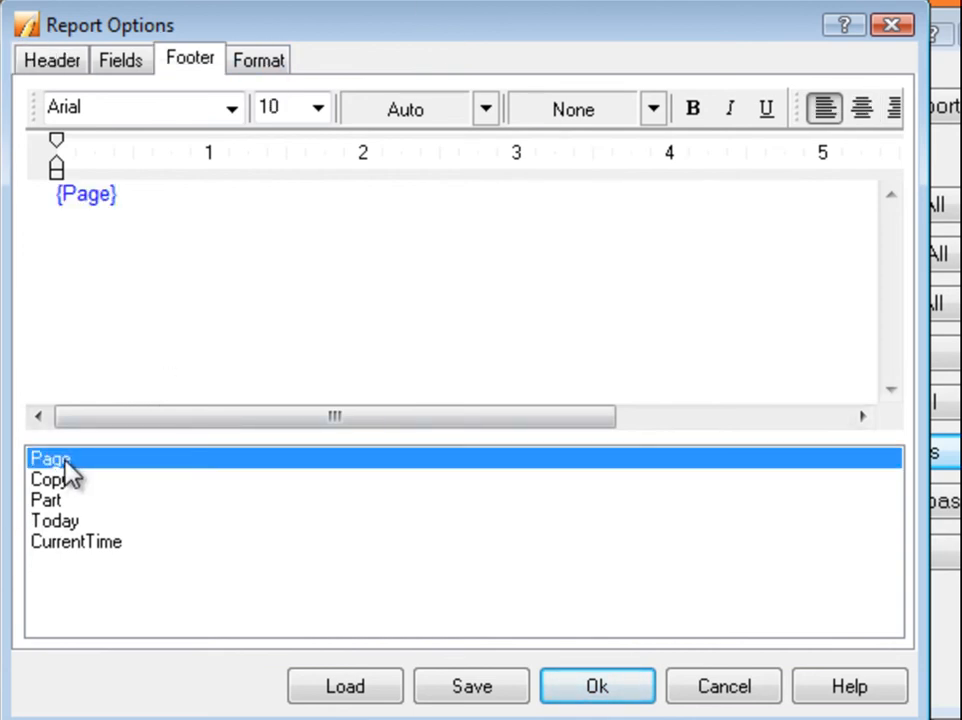
left_click(258, 59)
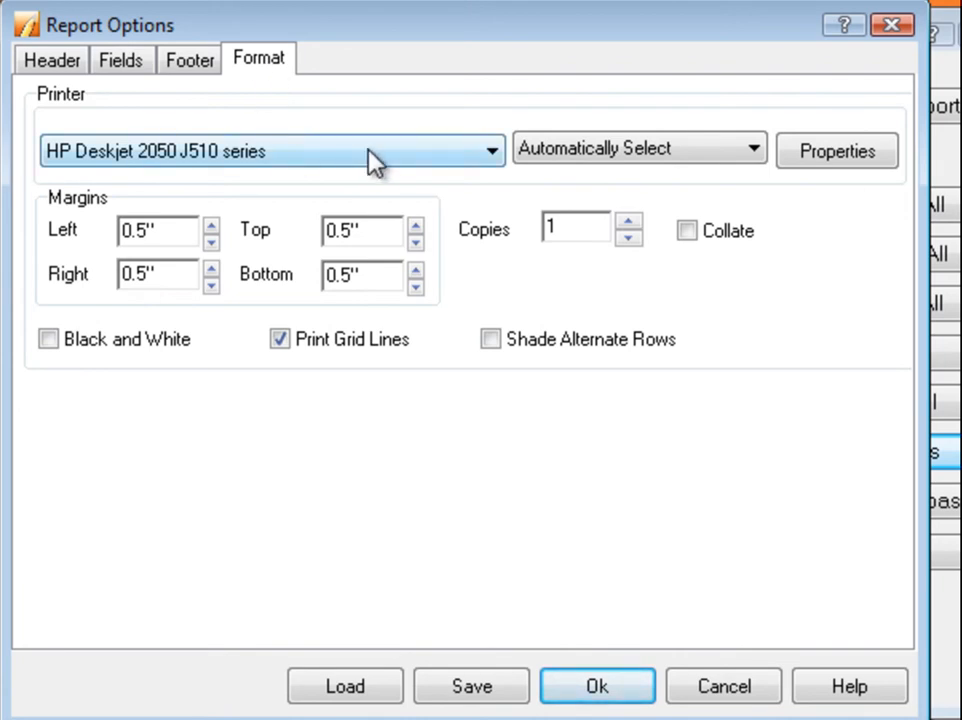
mouse_move(388, 158)
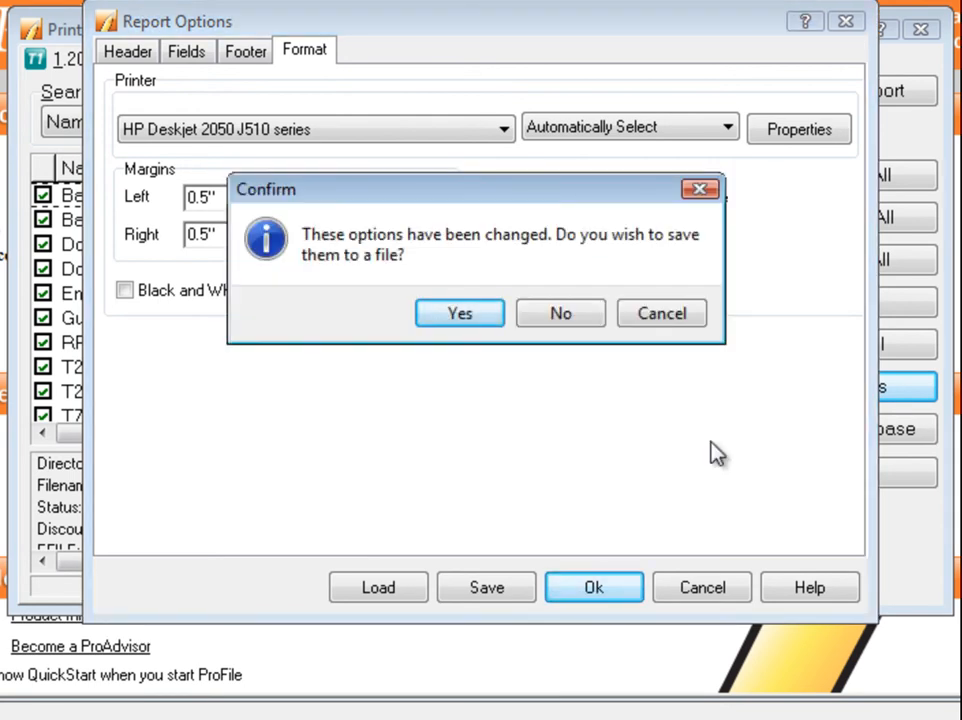
Save the report options as EFILEStatusReport and print the EFILE Status Report.
left_click(459, 313)
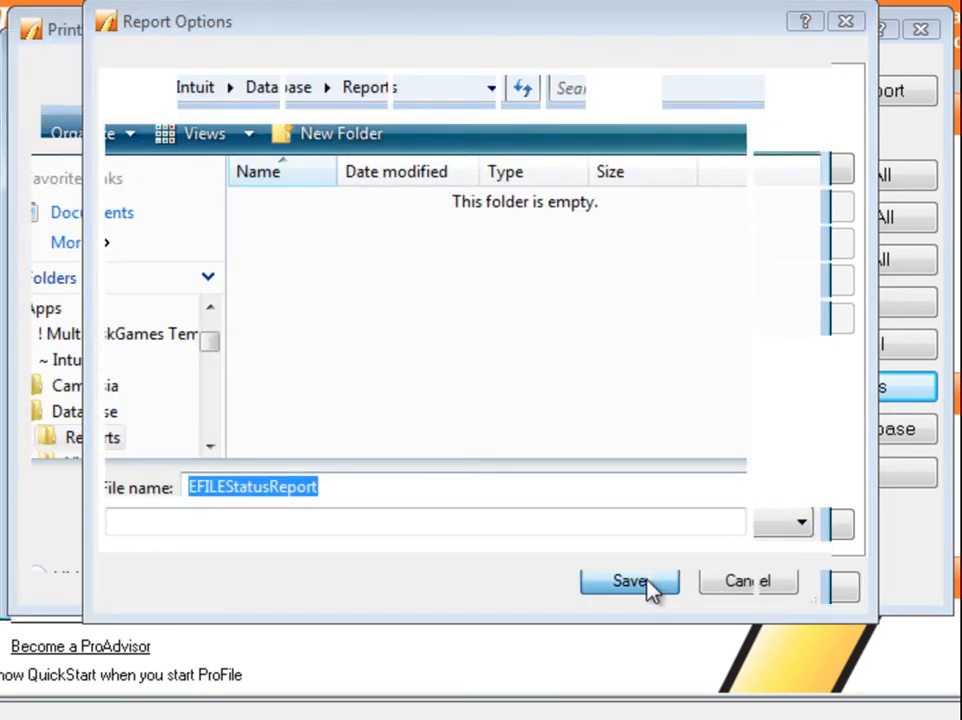
left_click(629, 581)
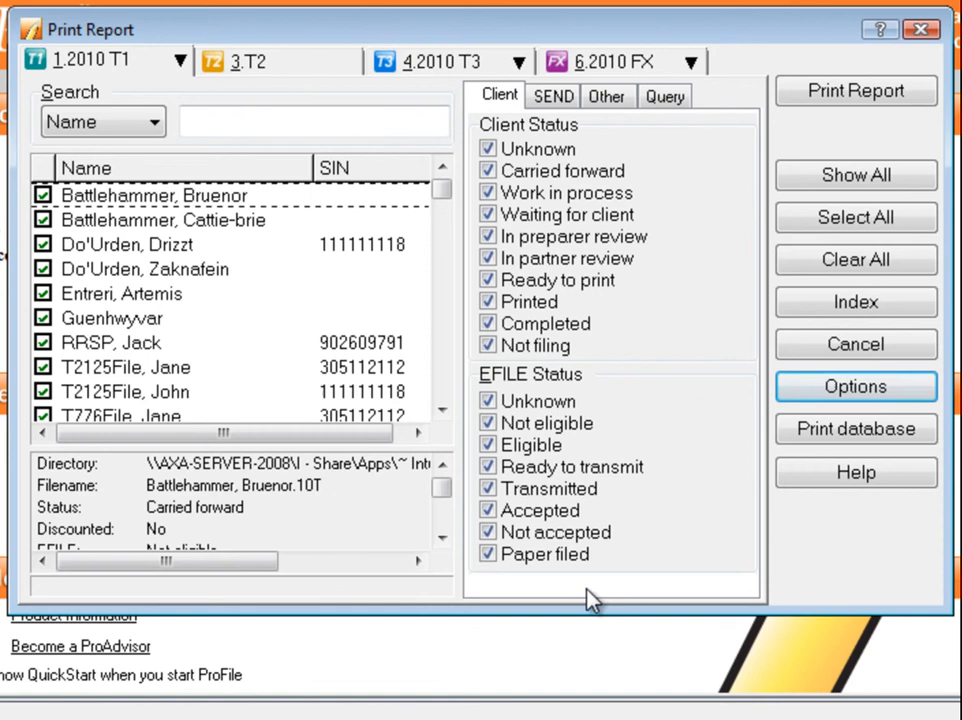
left_click(855, 90)
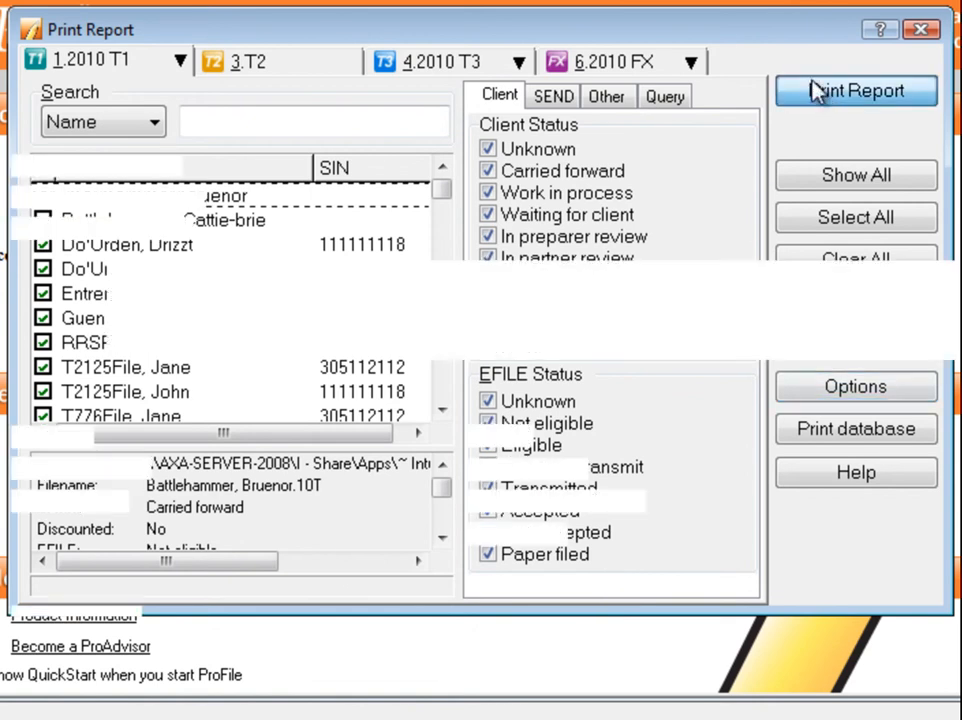
left_click(855, 90)
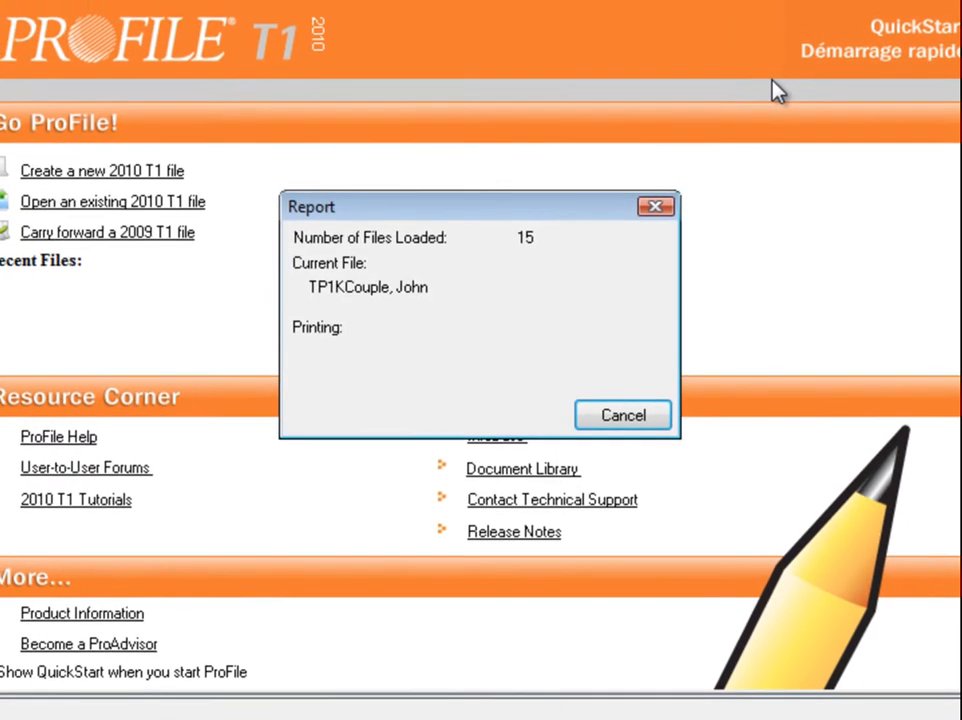
left_click(622, 415)
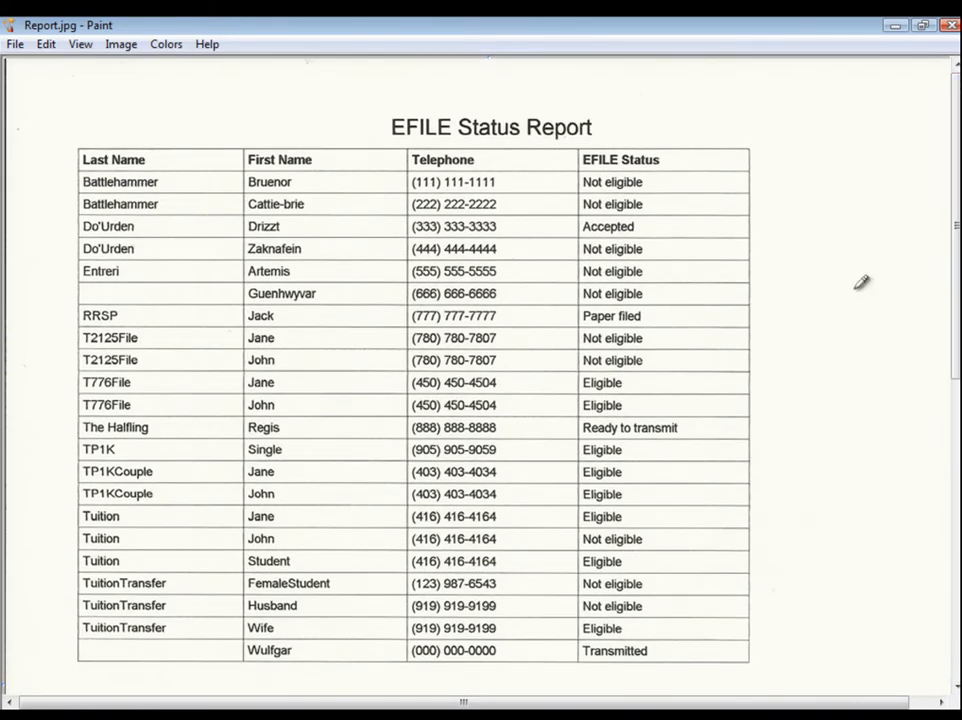
mouse_move(933, 235)
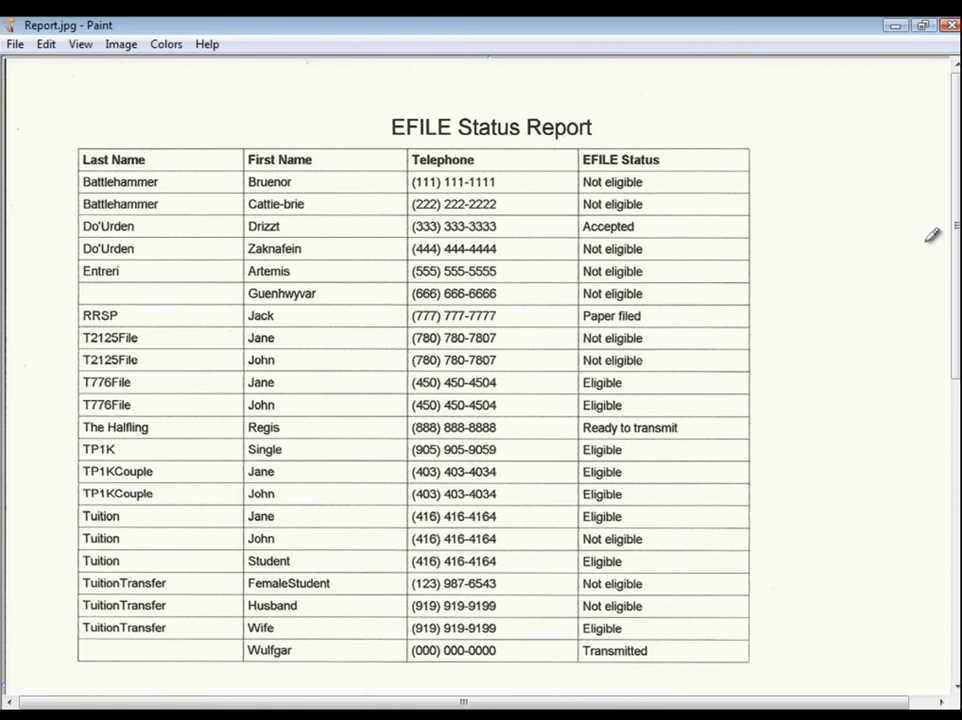